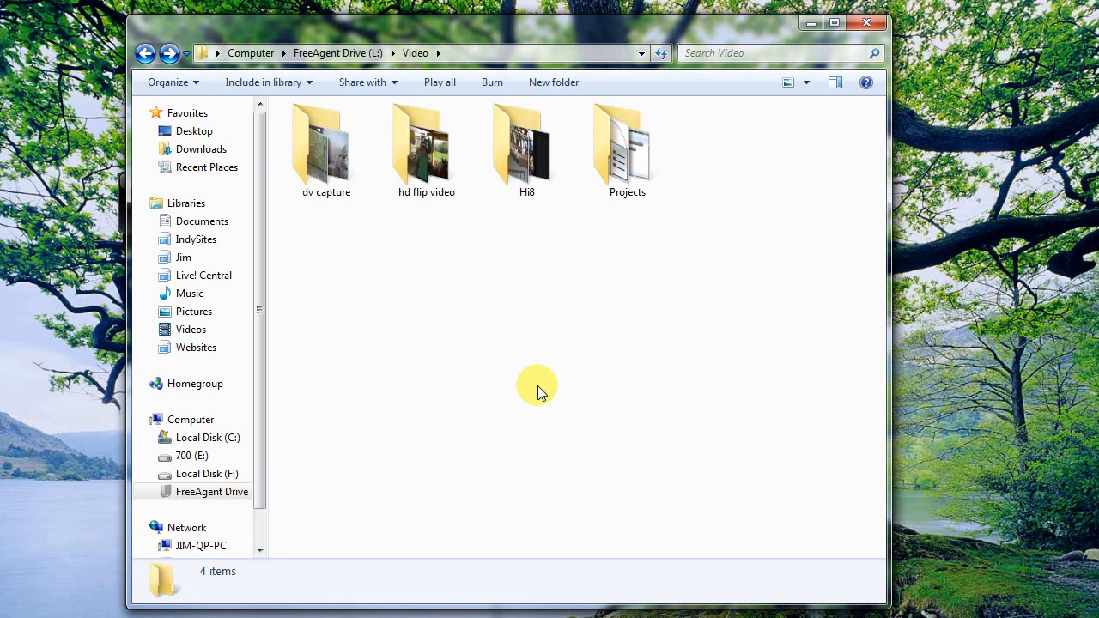
mouse_move(594, 236)
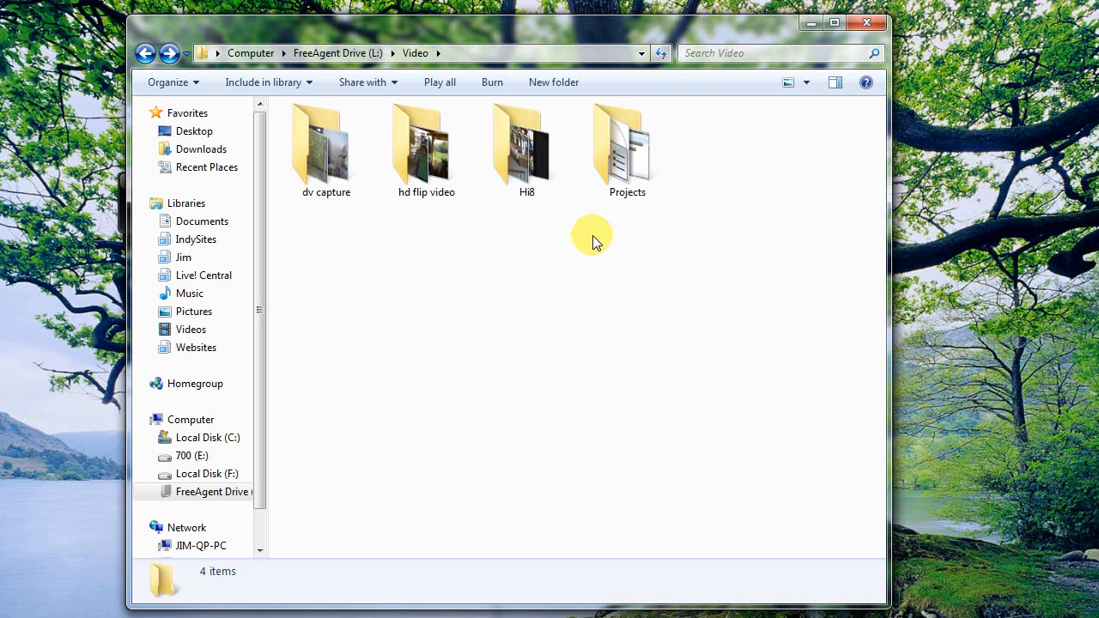
mouse_move(374, 322)
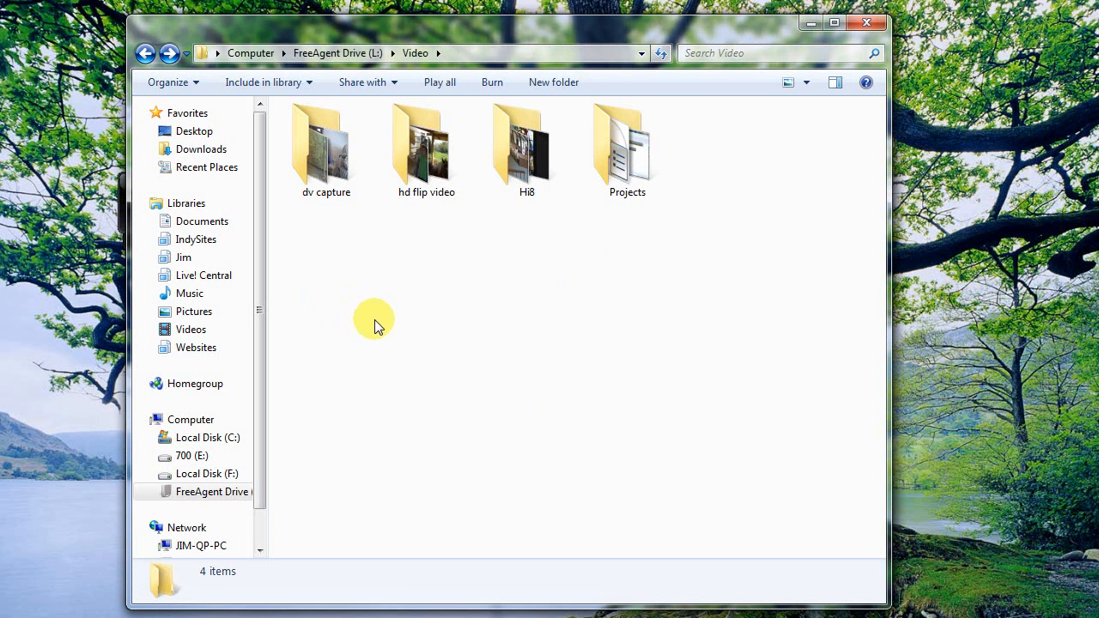
mouse_move(388, 298)
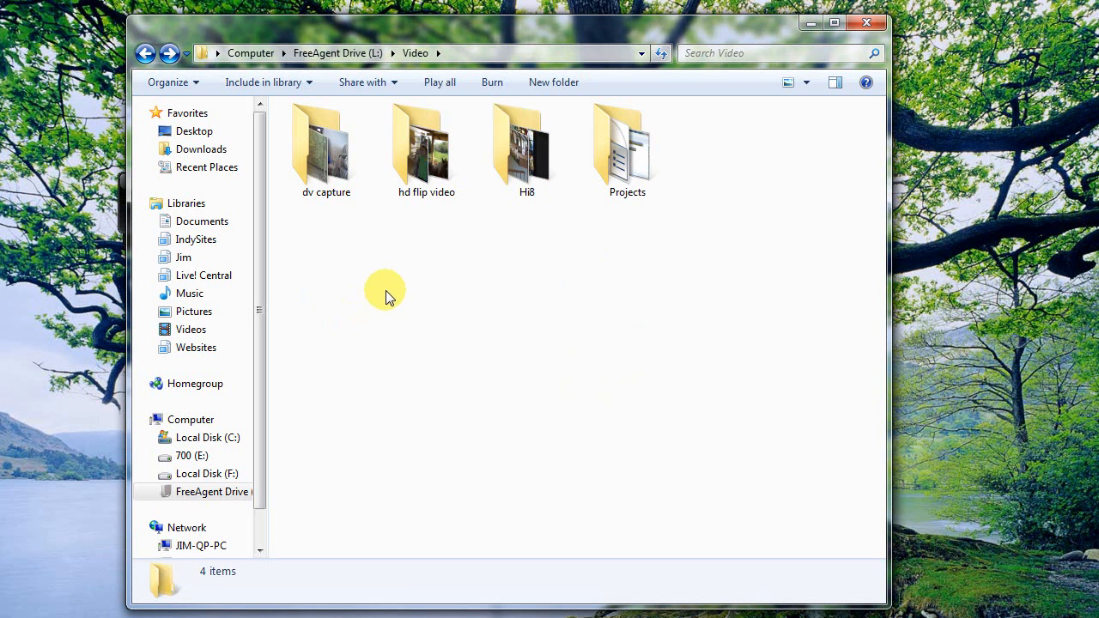
mouse_move(396, 283)
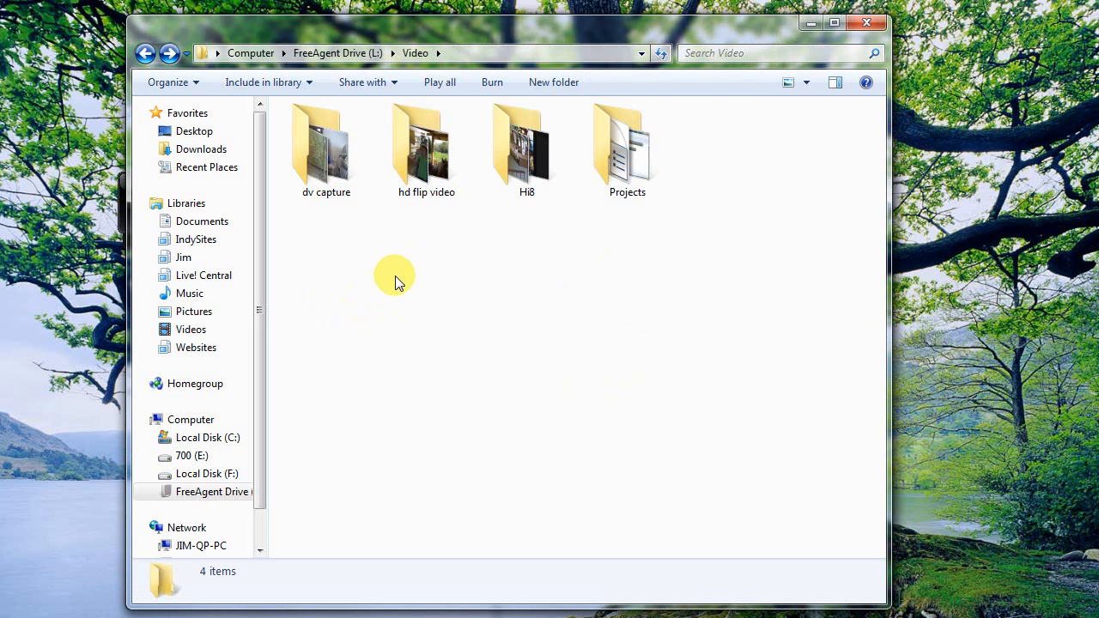
mouse_move(650, 255)
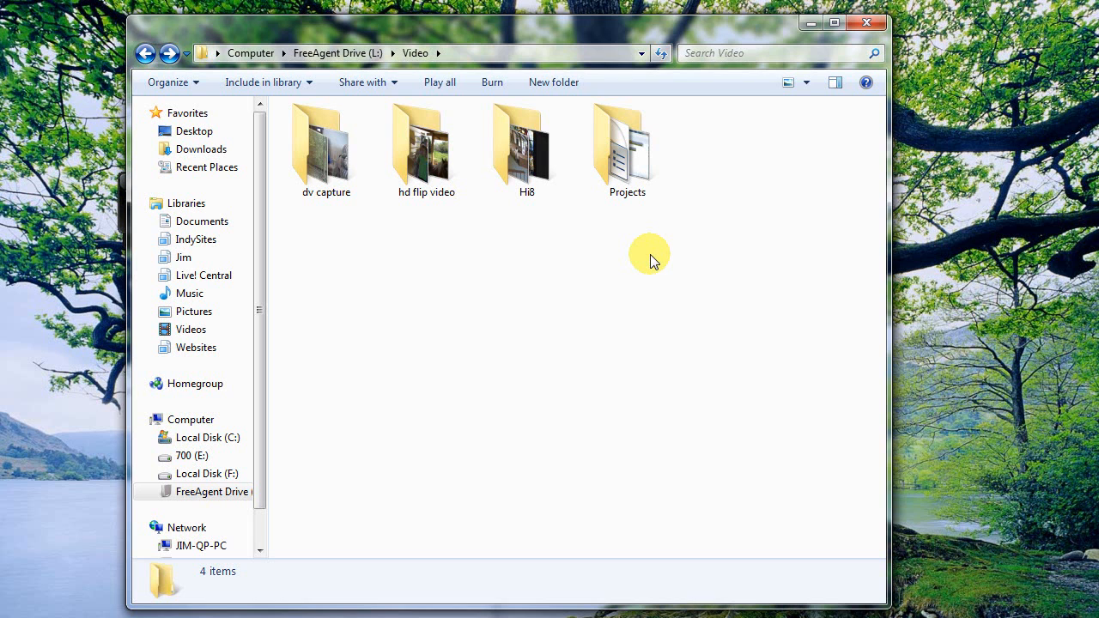
mouse_move(533, 290)
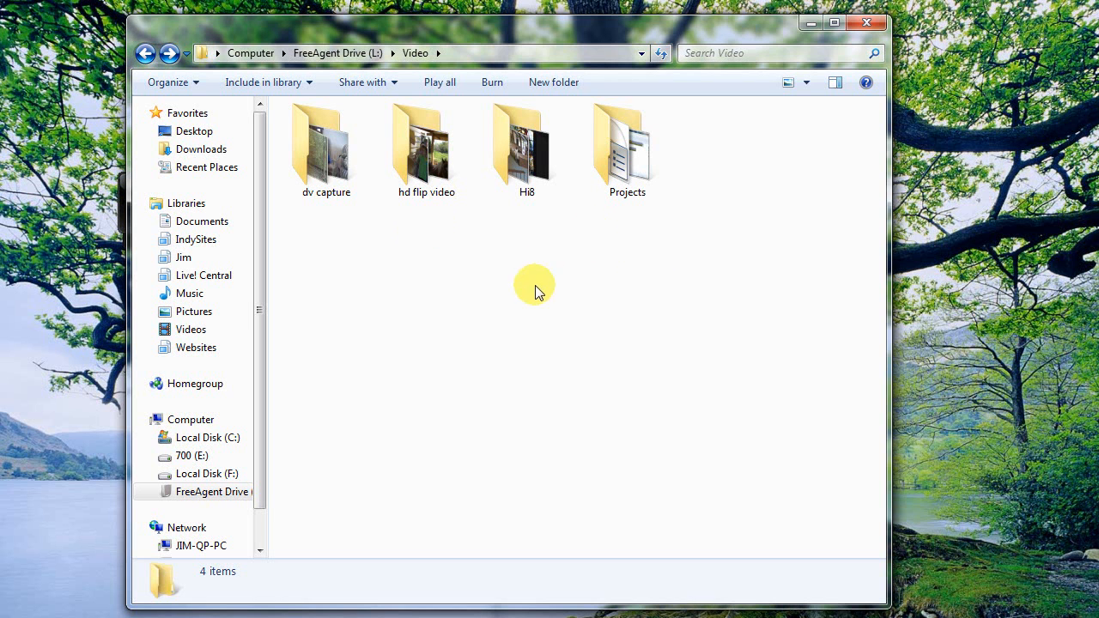
mouse_move(470, 263)
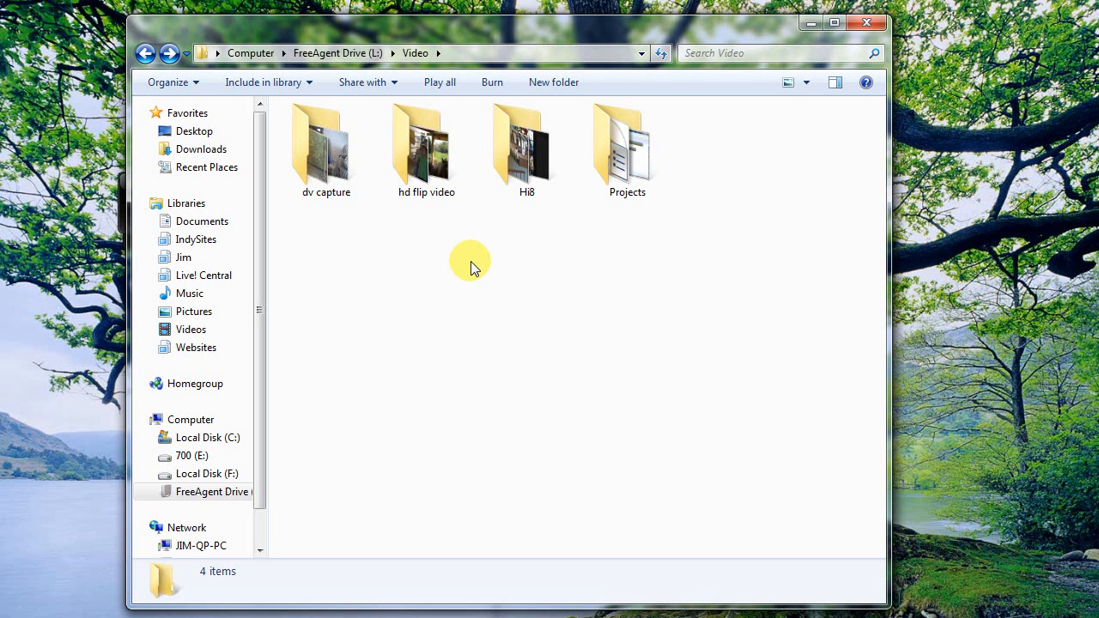
mouse_move(474, 273)
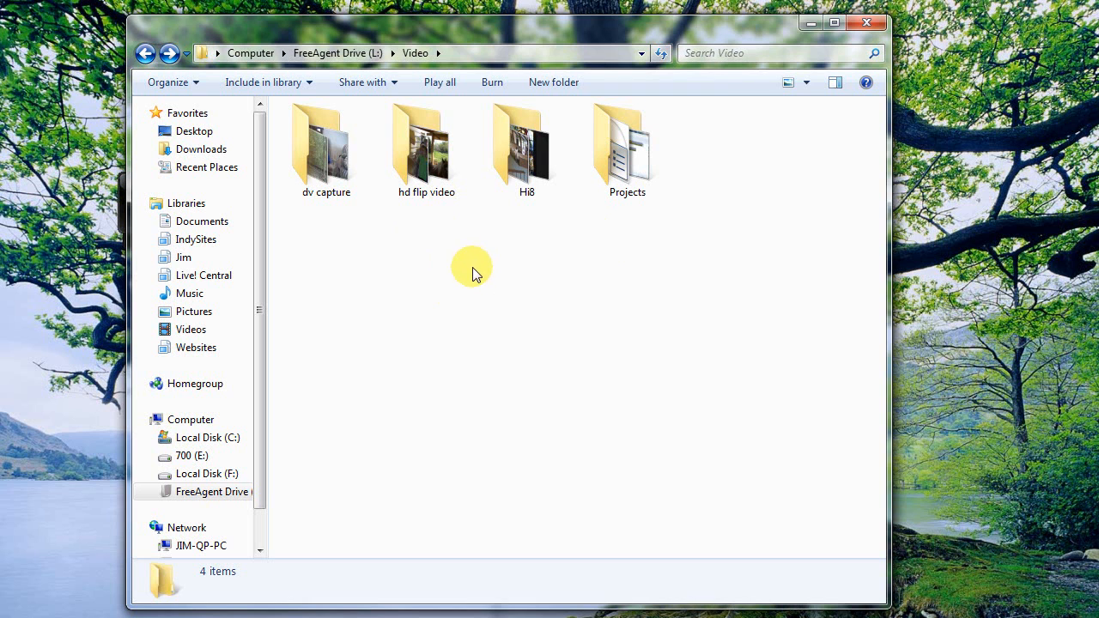
mouse_move(468, 278)
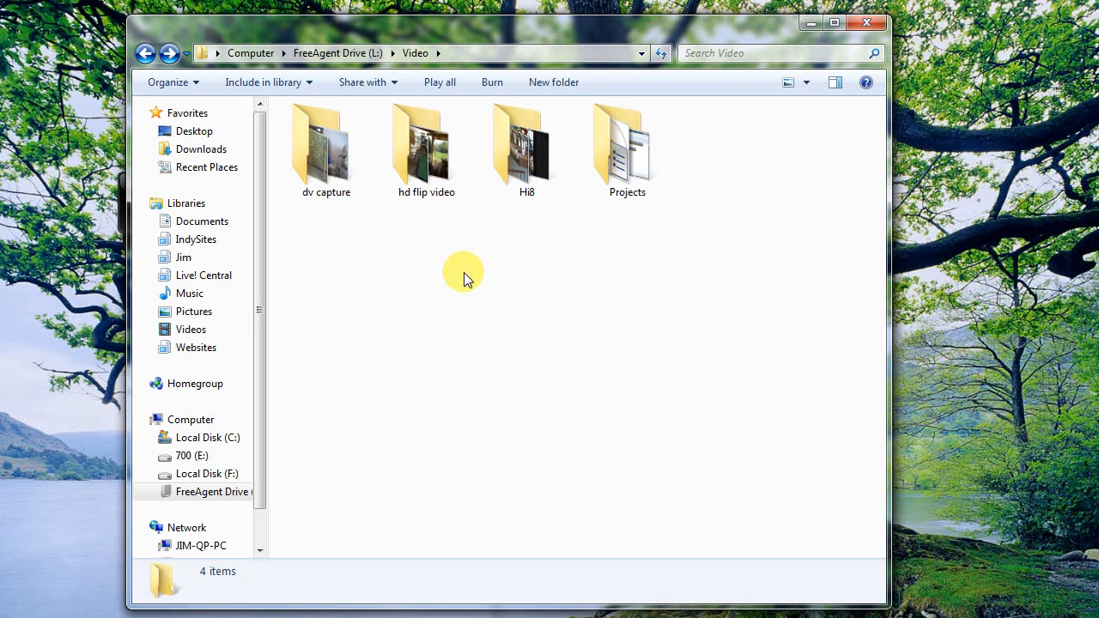
mouse_move(467, 270)
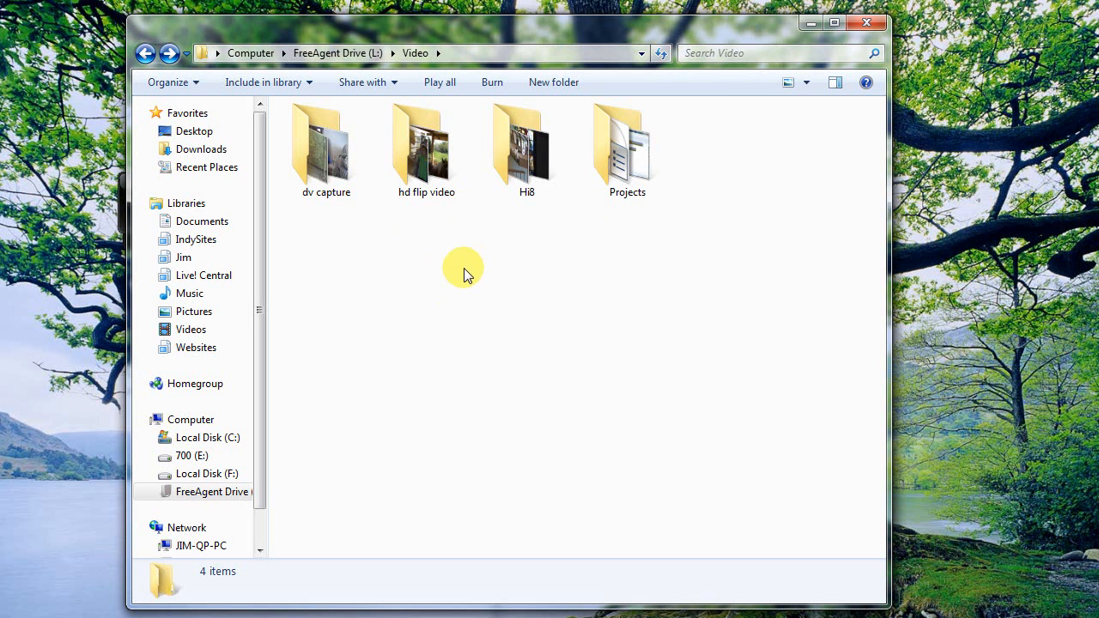
mouse_move(436, 316)
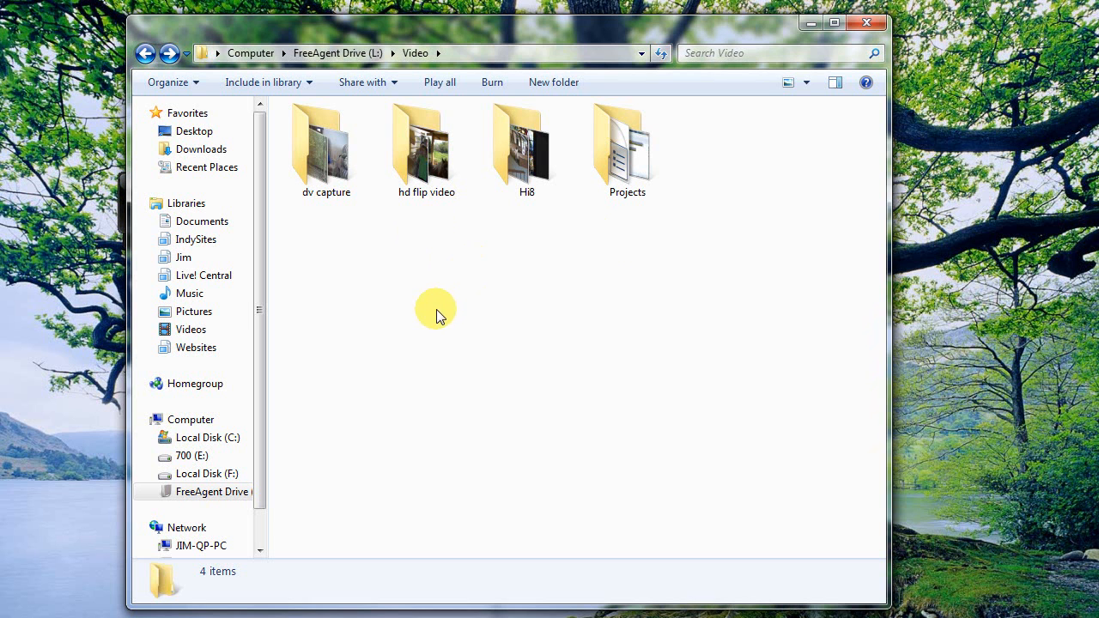
mouse_move(342, 238)
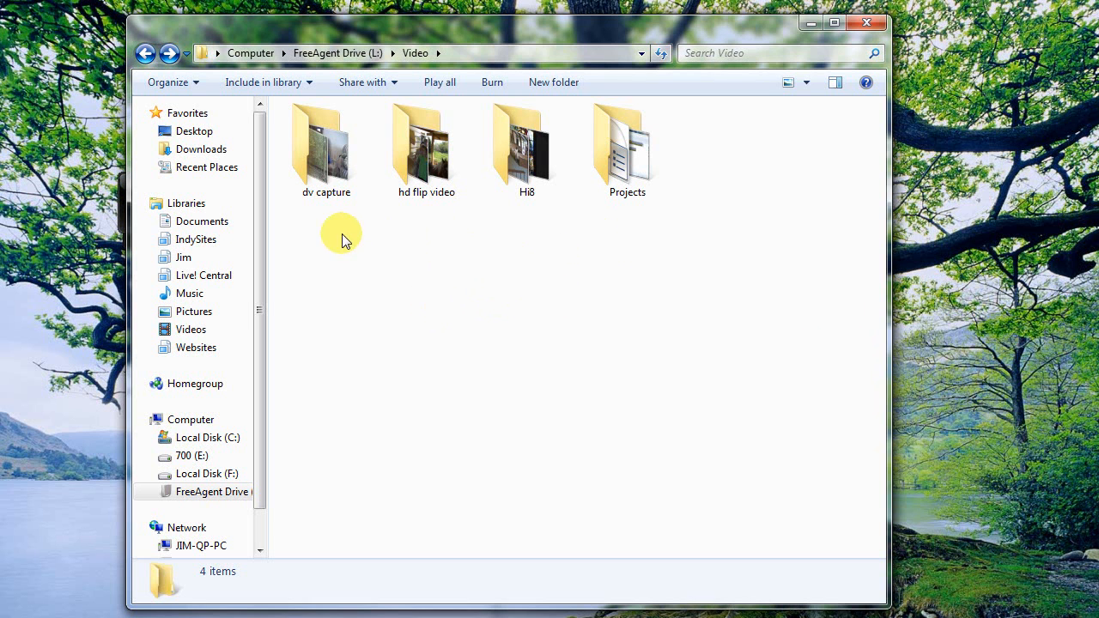
mouse_move(618, 232)
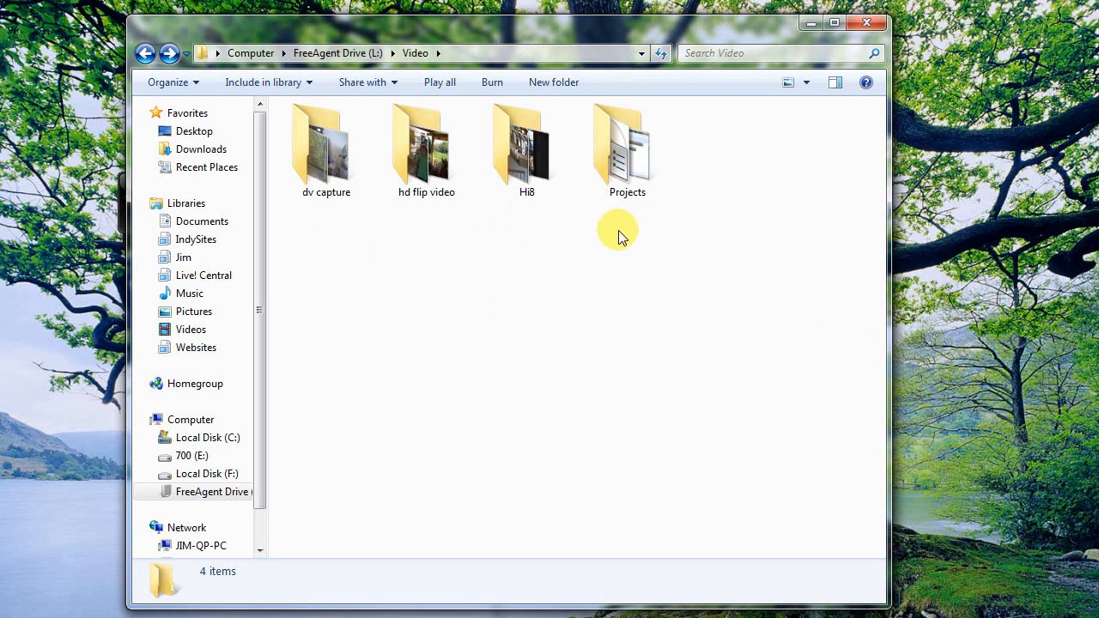
Open Hi8, view tooltips for clips like 1995 and Honeymoon1993, then return to Video.
left_click(327, 146)
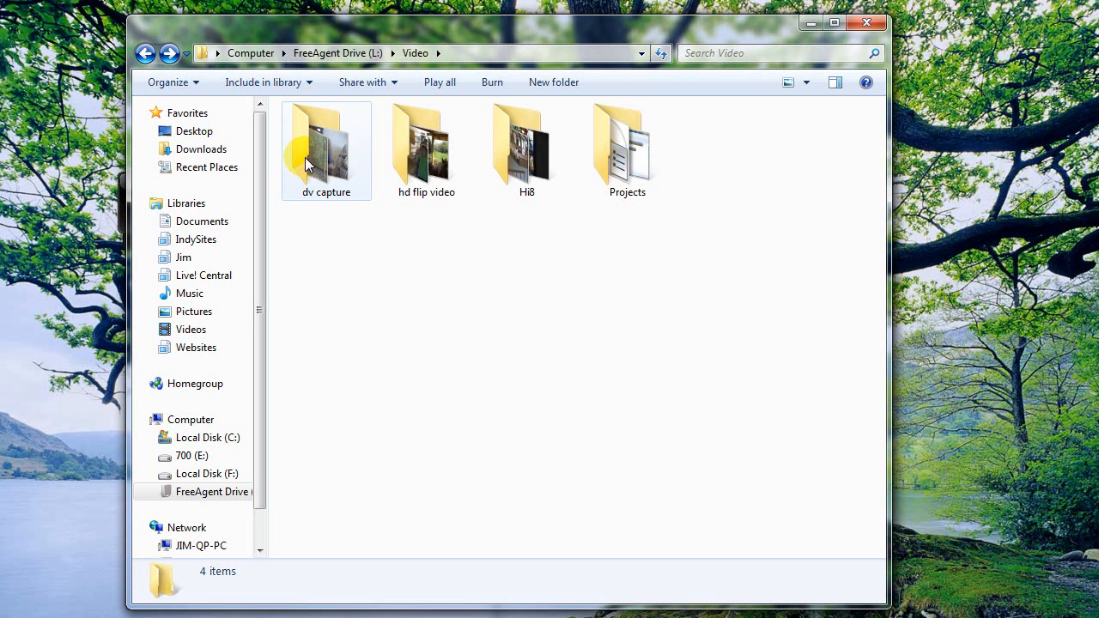
mouse_move(326, 148)
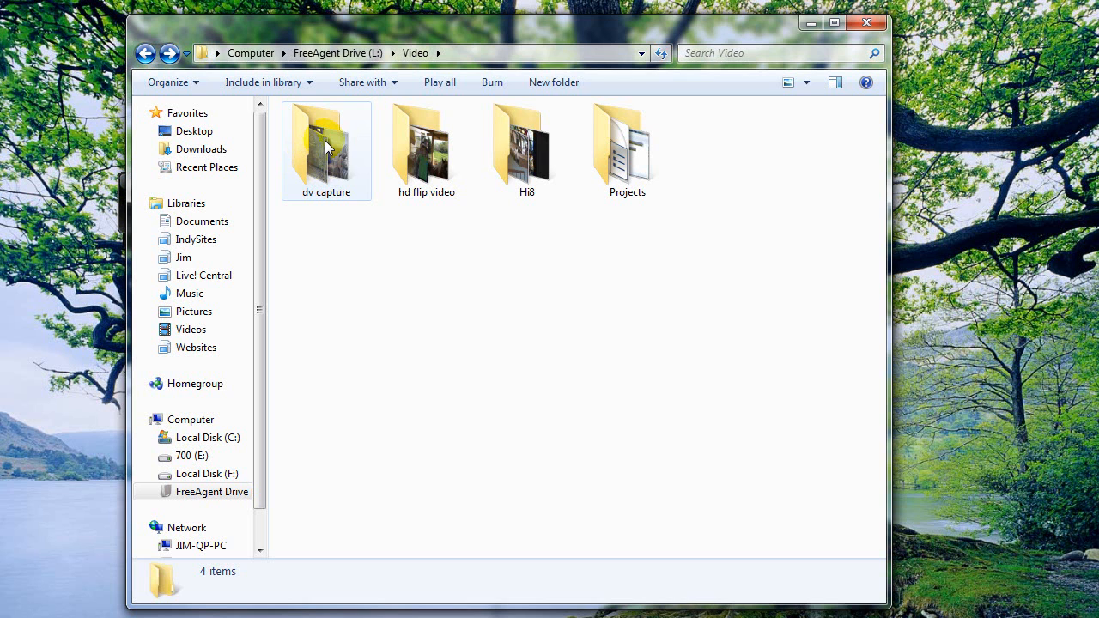
mouse_move(426, 150)
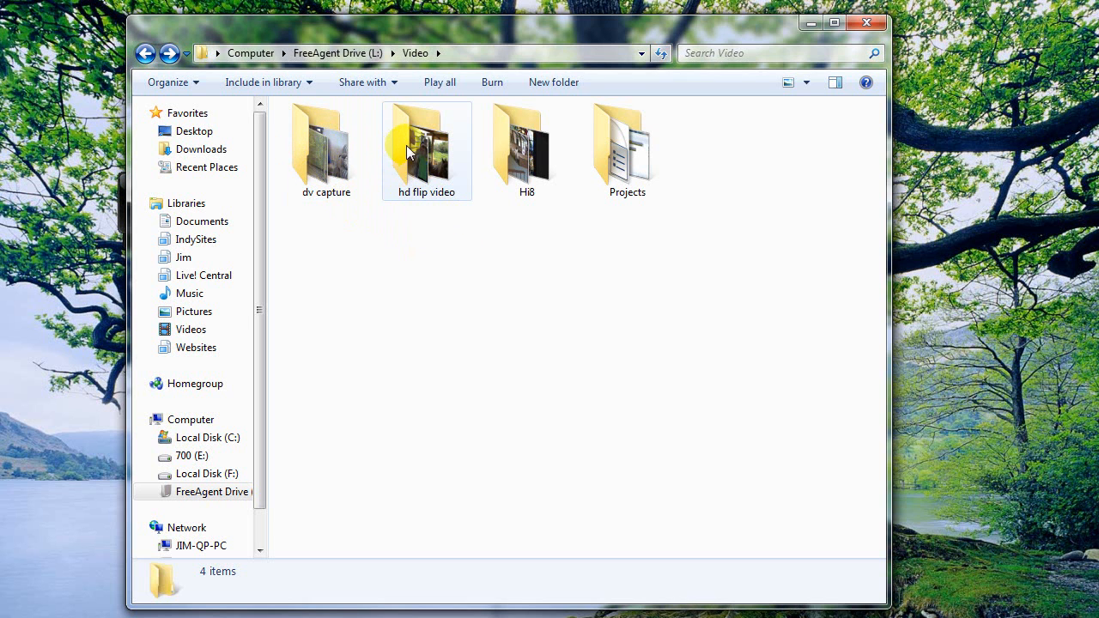
mouse_move(421, 248)
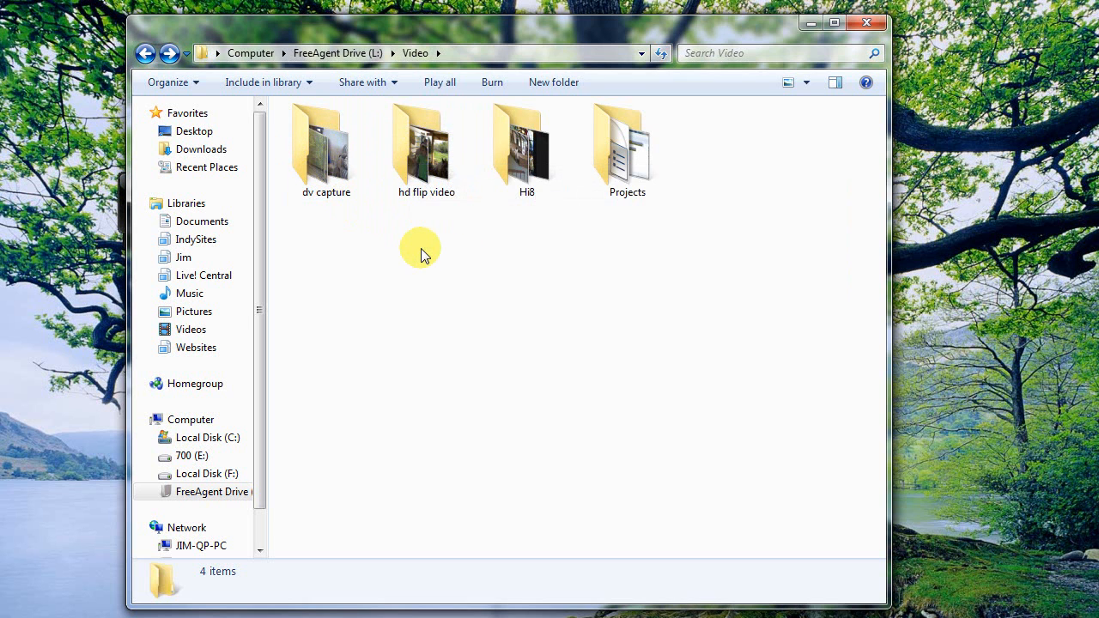
mouse_move(420, 151)
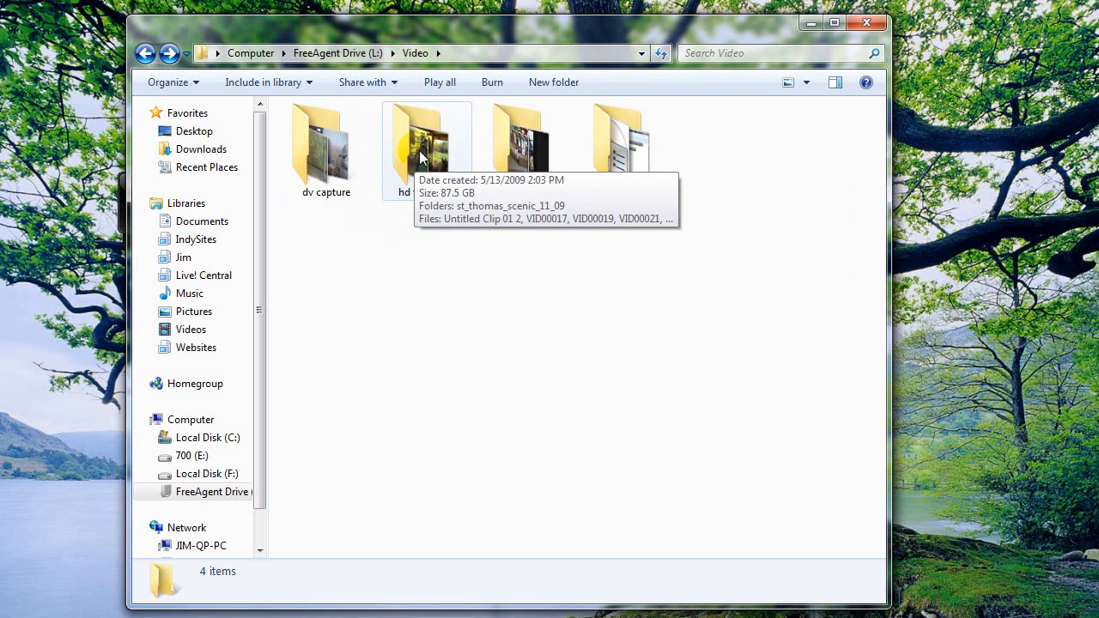
mouse_move(405, 250)
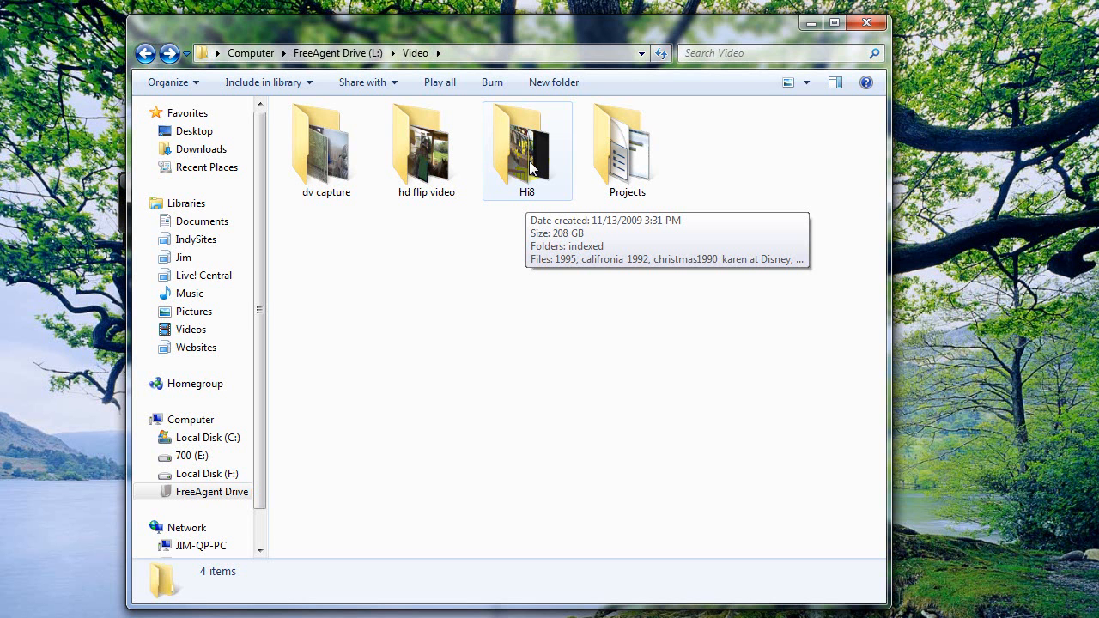
mouse_move(479, 302)
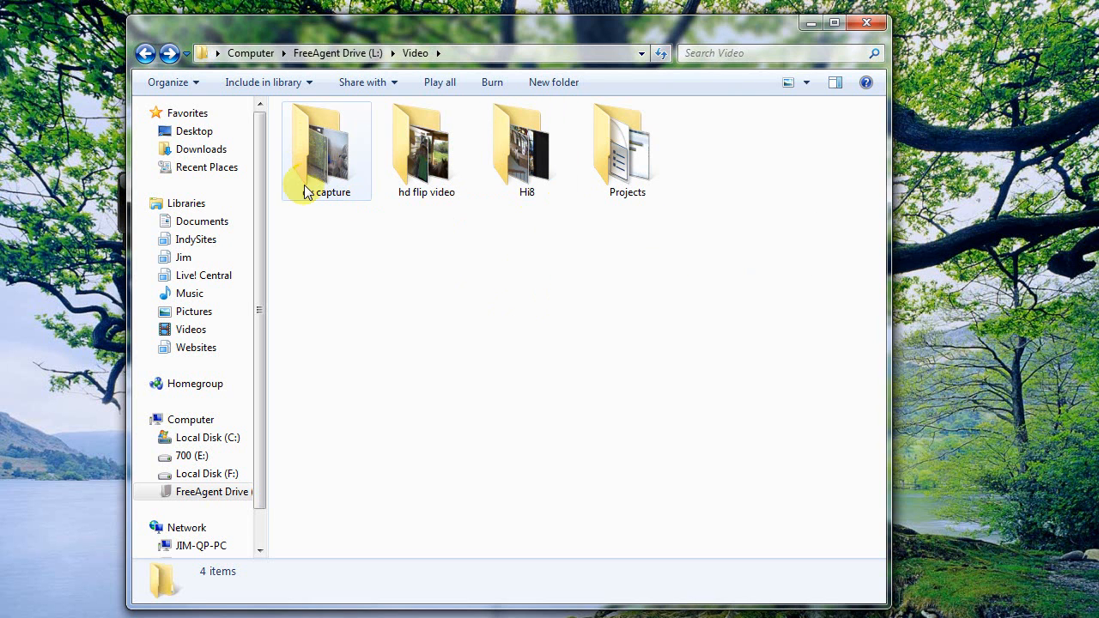
mouse_move(521, 184)
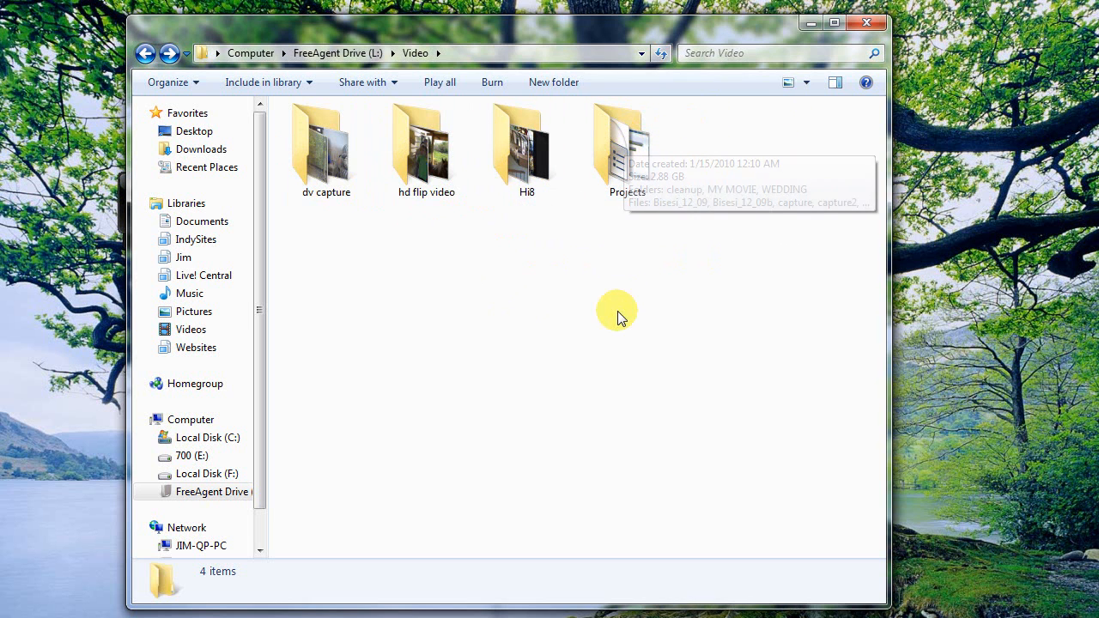
mouse_move(616, 145)
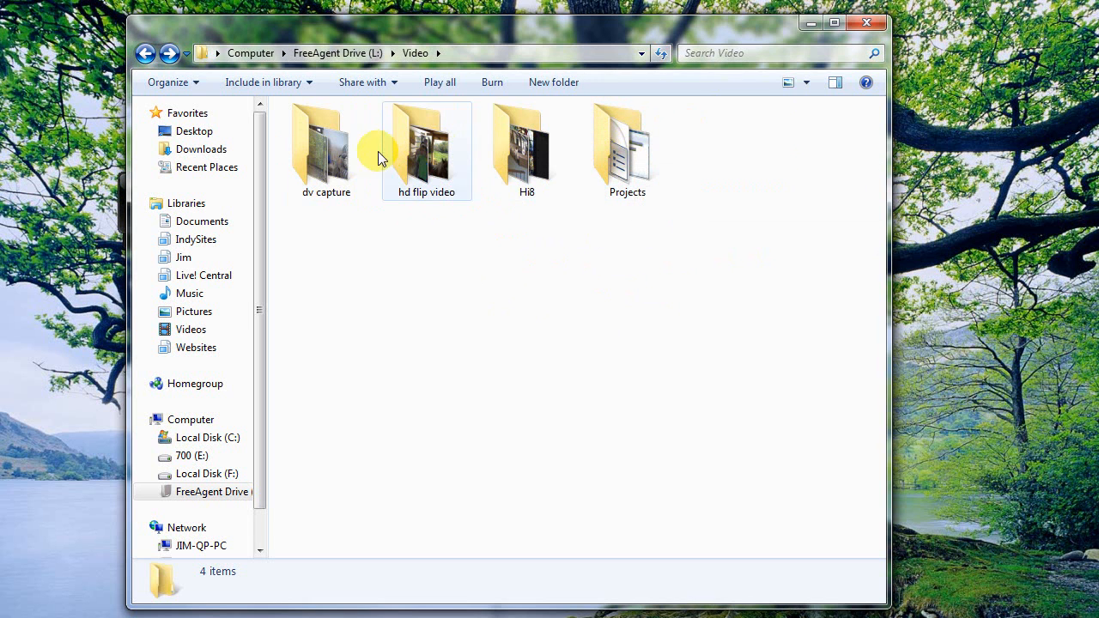
left_click(327, 142)
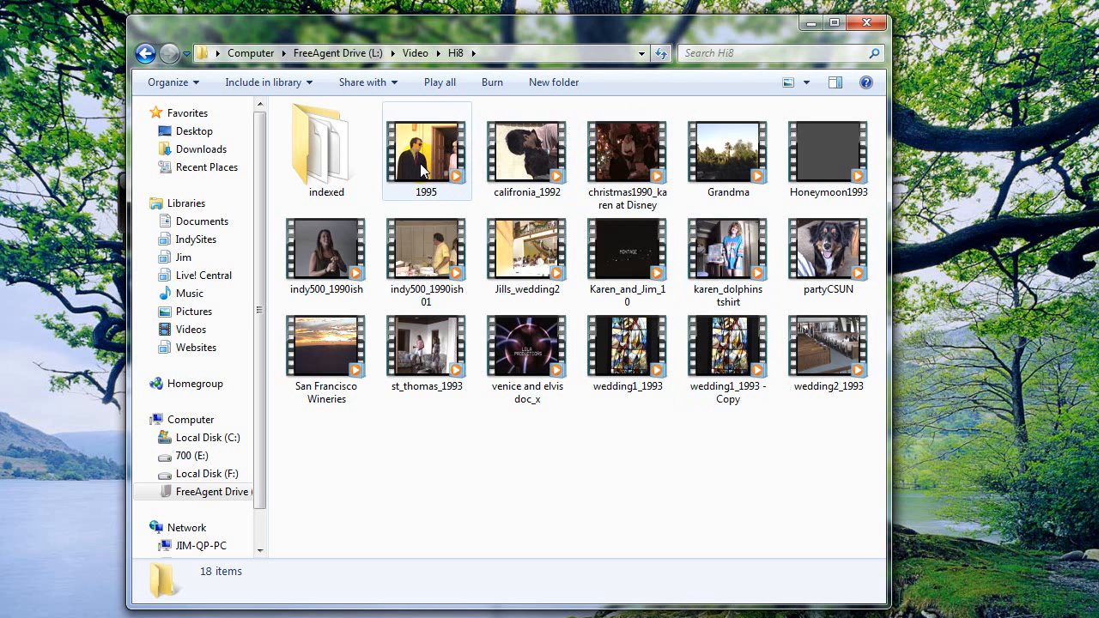
mouse_move(427, 151)
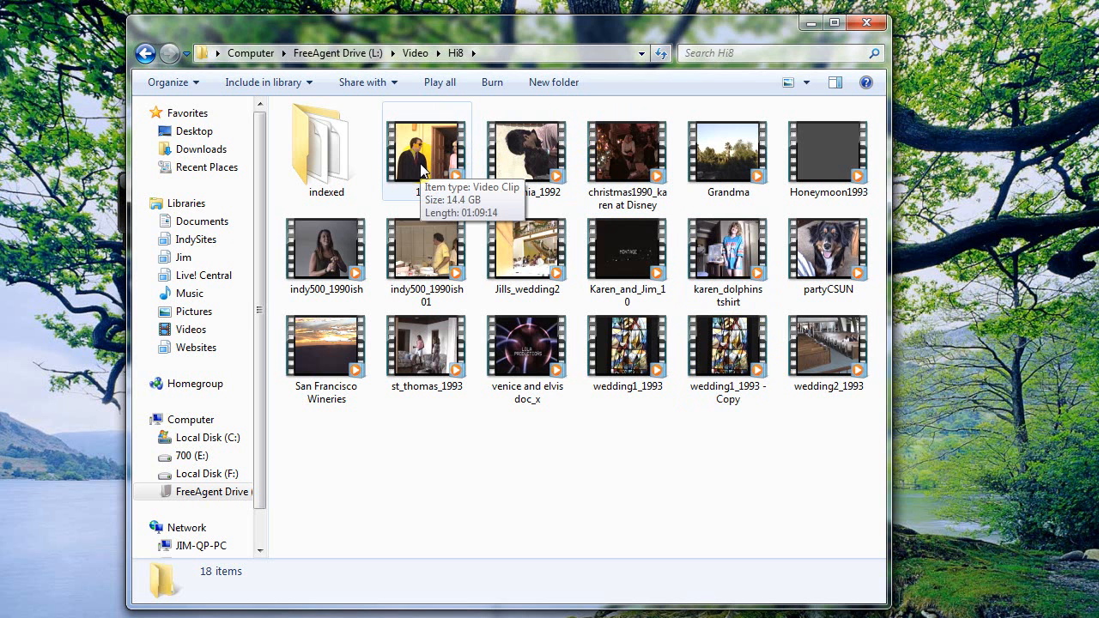
mouse_move(429, 152)
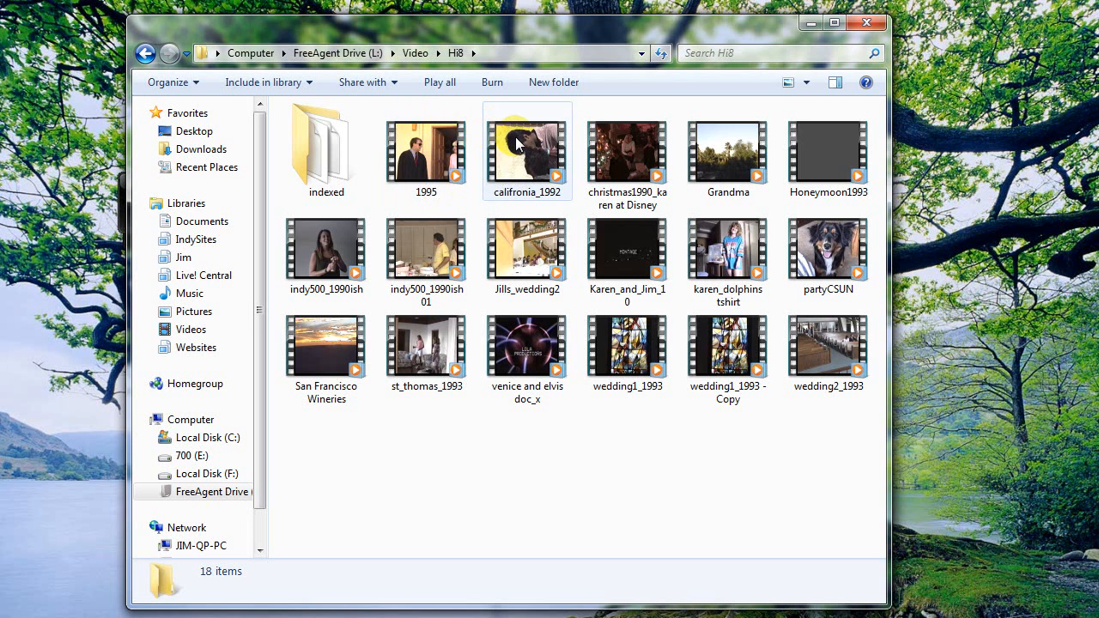
mouse_move(523, 145)
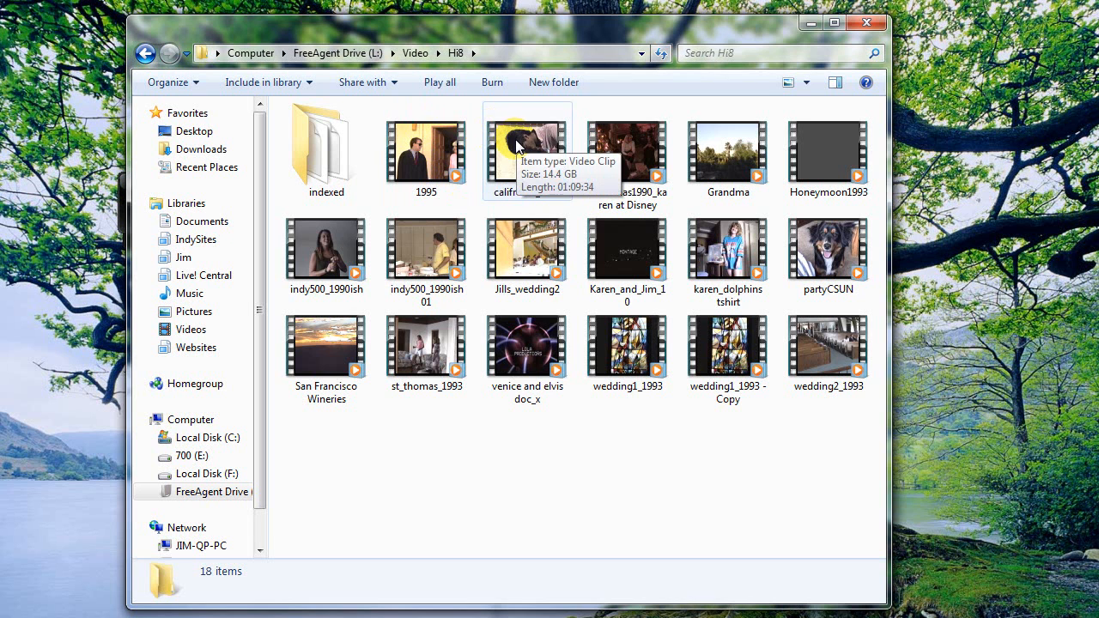
mouse_move(626, 138)
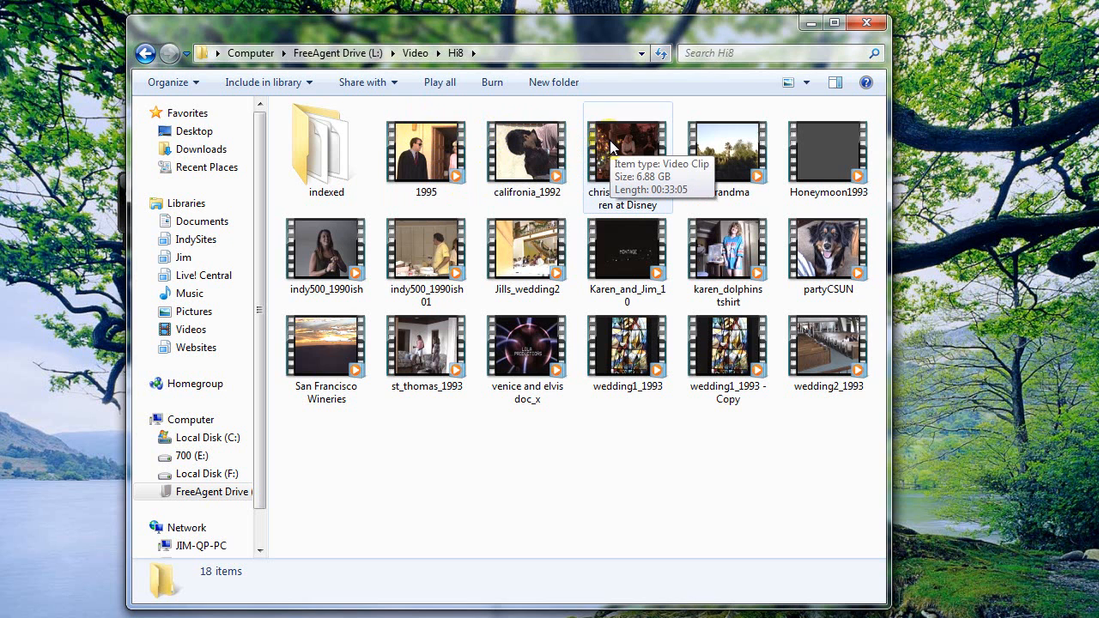
mouse_move(611, 153)
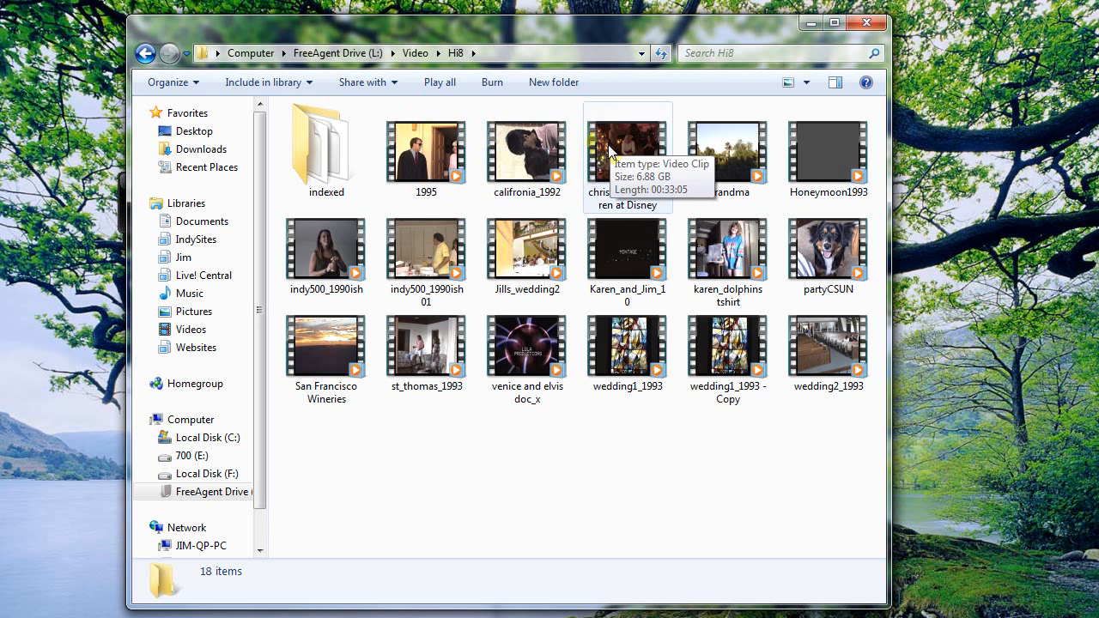
mouse_move(716, 150)
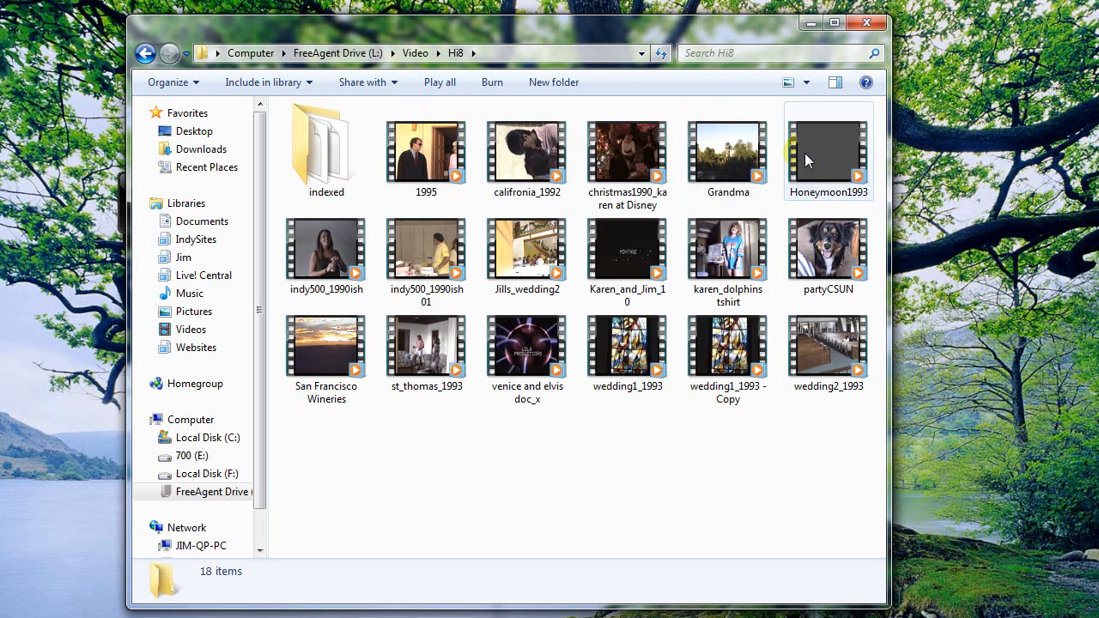
mouse_move(827, 150)
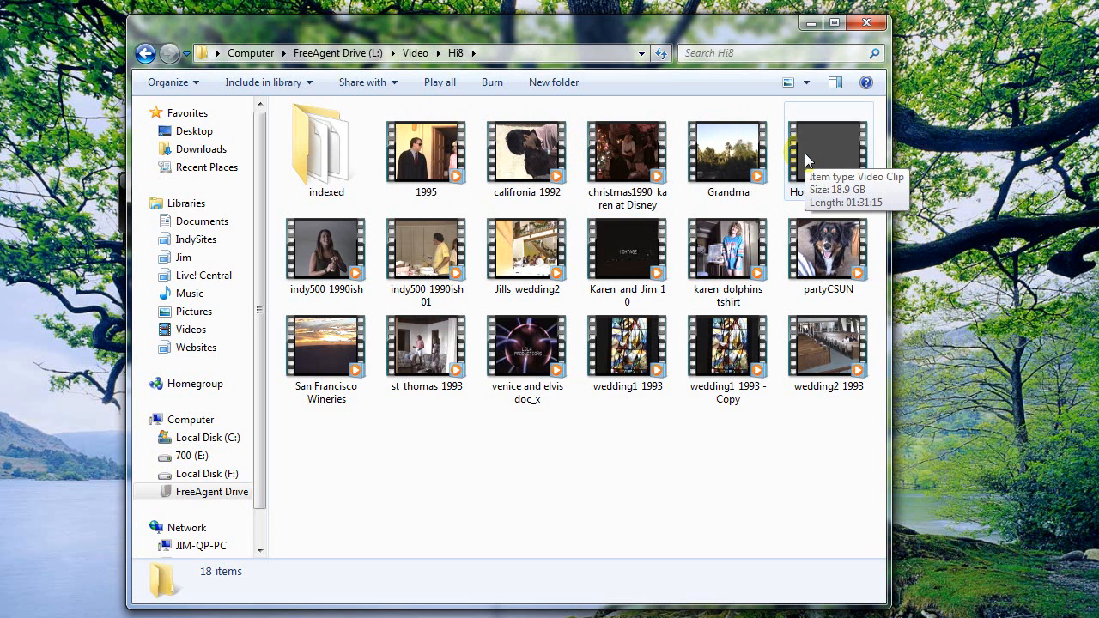
mouse_move(819, 252)
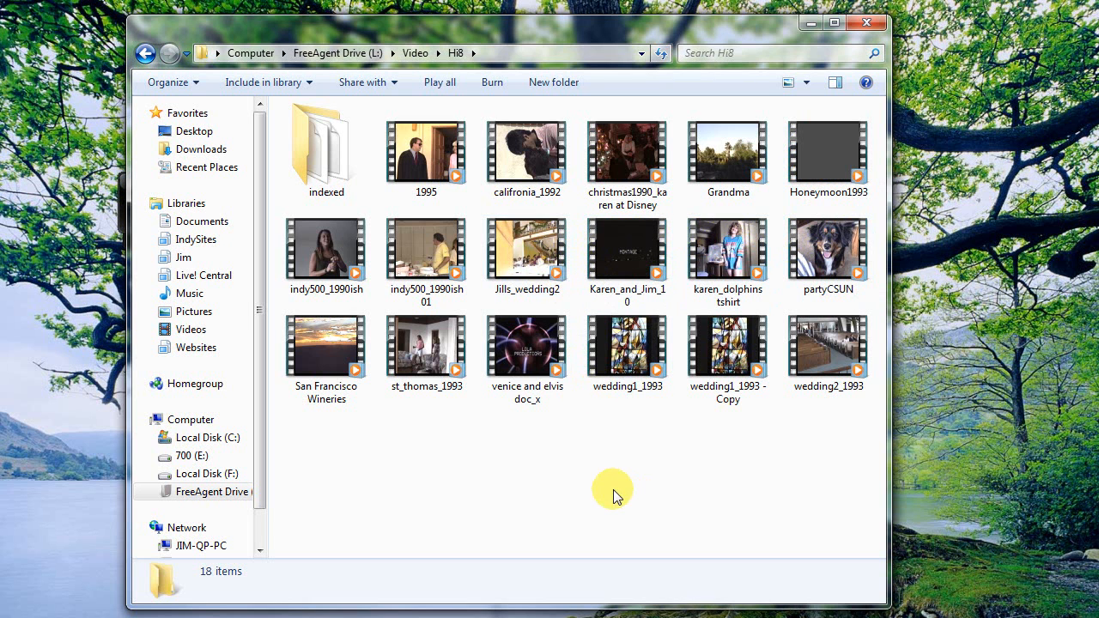
left_click(415, 52)
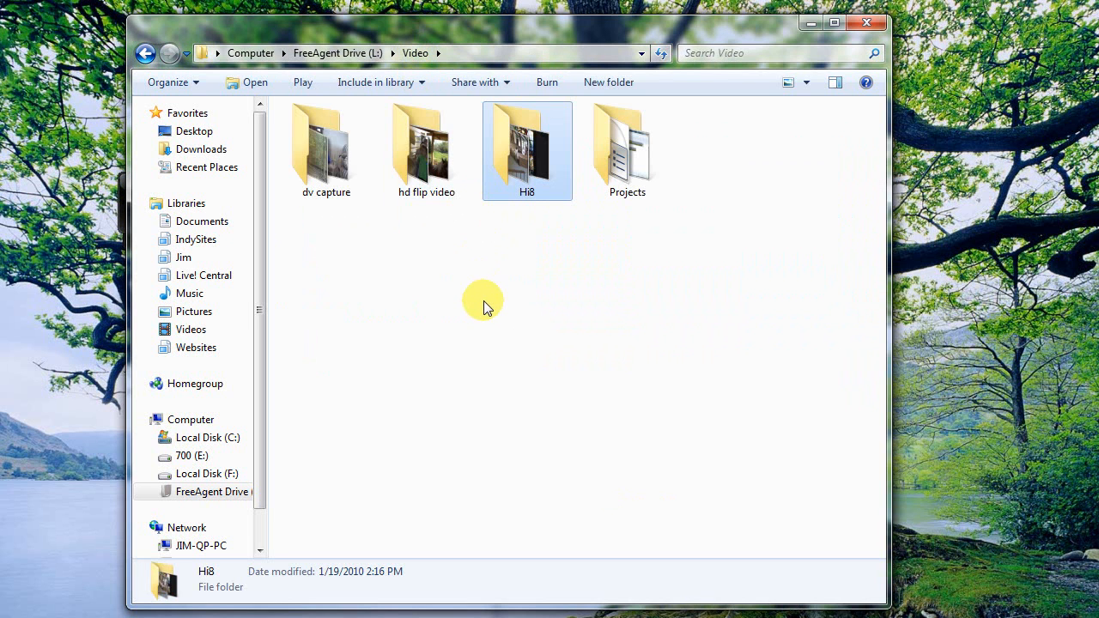
mouse_move(549, 369)
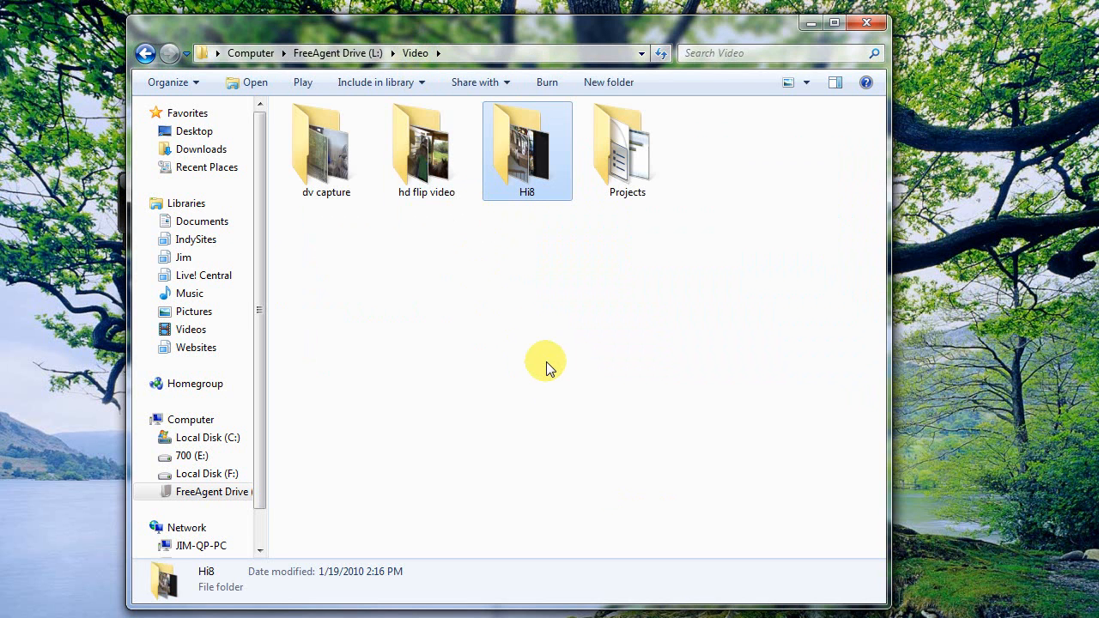